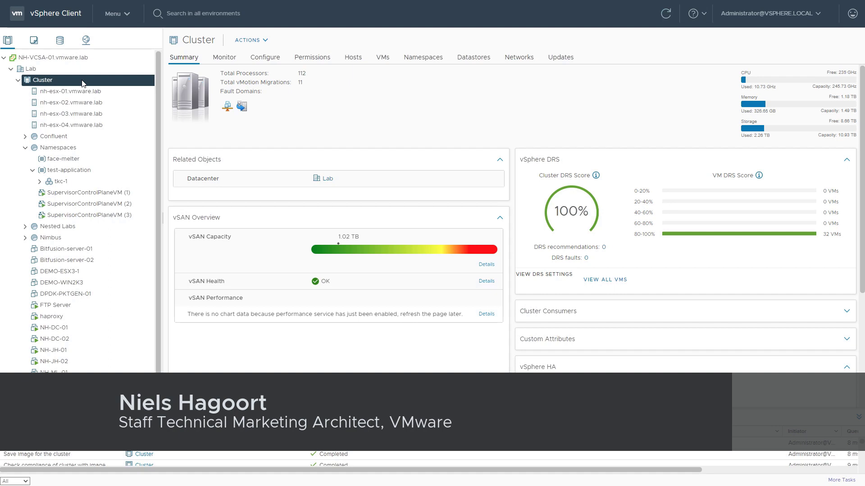
{"action": "mouse_move", "coordinate": [560, 57]}
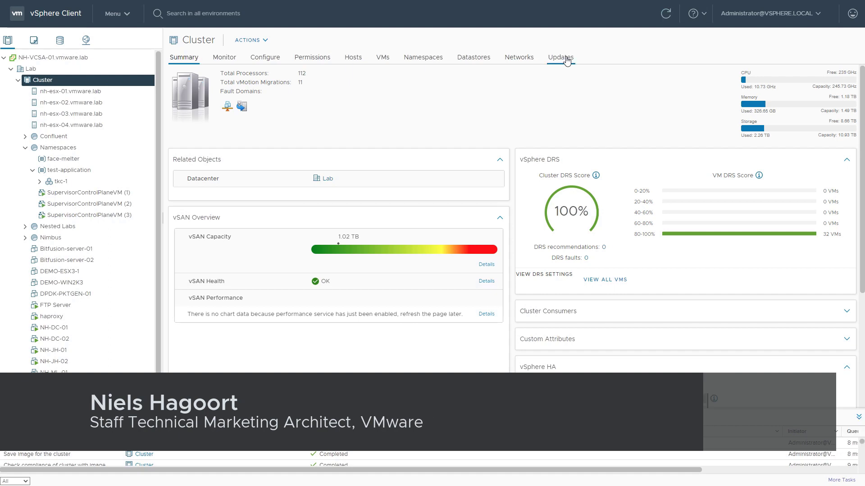
Show the cluster's Updates image details reporting ESXi 7.0 Update 1, all hosts compliant
{"action": "left_click", "coordinate": [559, 58]}
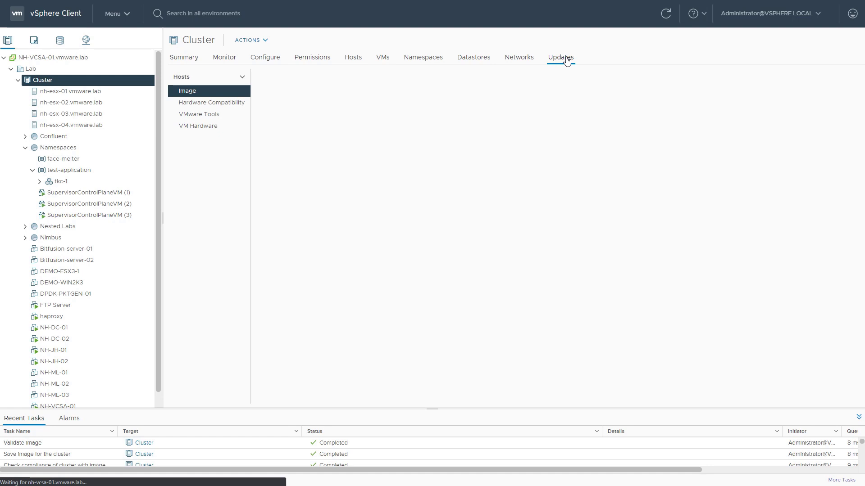
{"action": "left_click", "coordinate": [187, 90]}
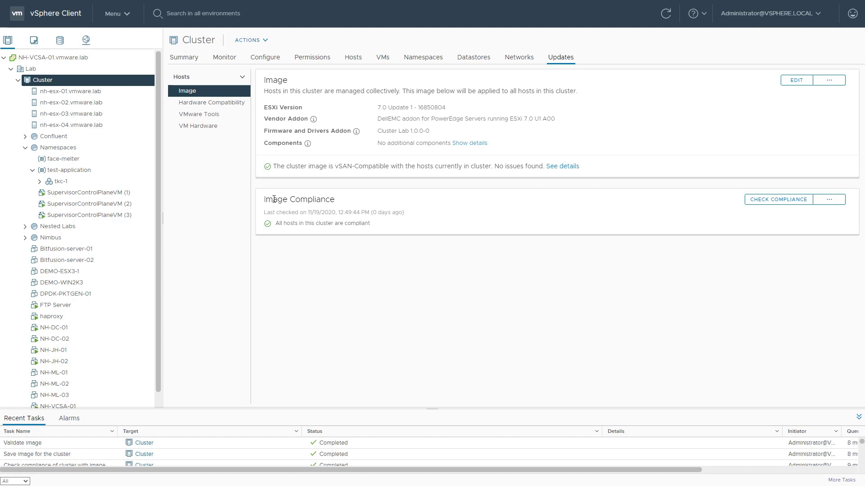
{"action": "mouse_move", "coordinate": [301, 223]}
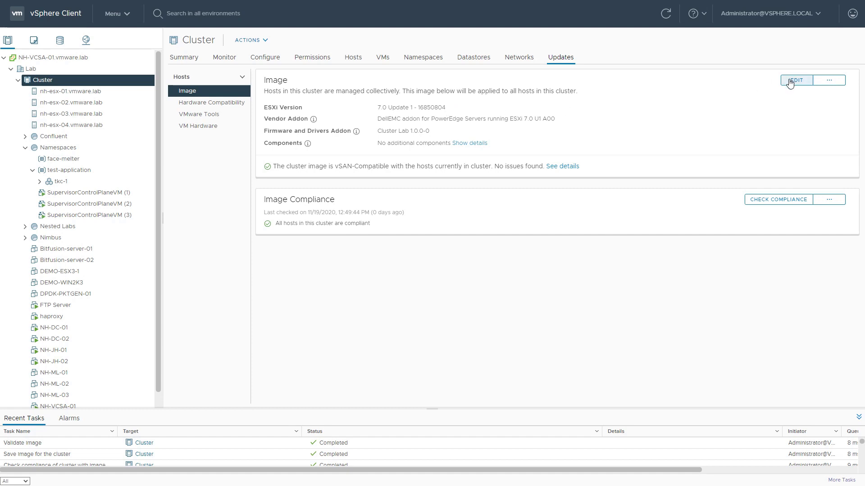
Edit the cluster image to ESXi 7.0 U1a - 17119627, validate and save it
{"action": "left_click", "coordinate": [795, 80]}
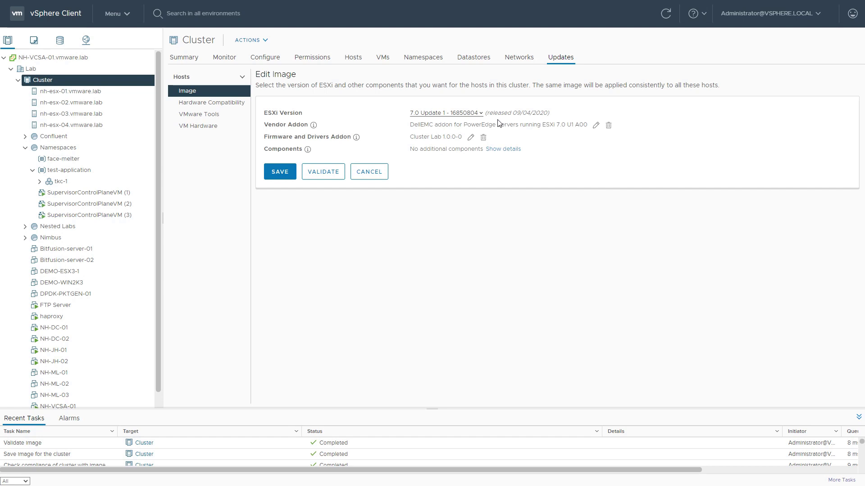
{"action": "mouse_move", "coordinate": [479, 116]}
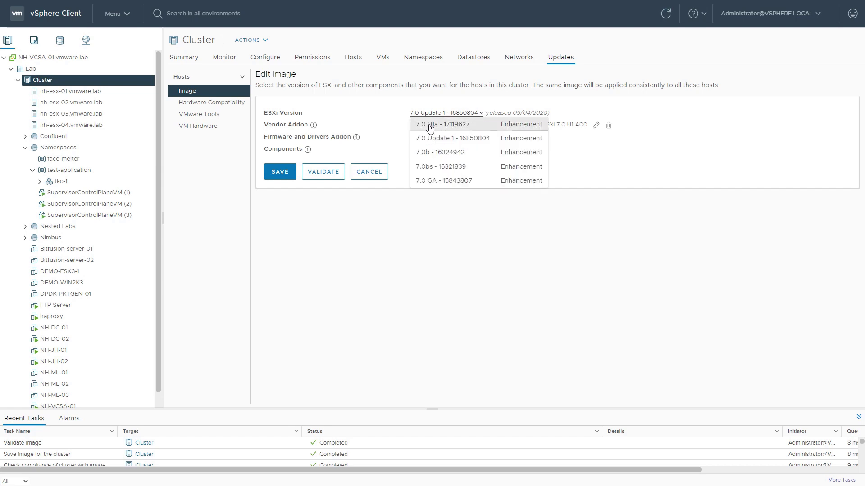
{"action": "left_click", "coordinate": [438, 124]}
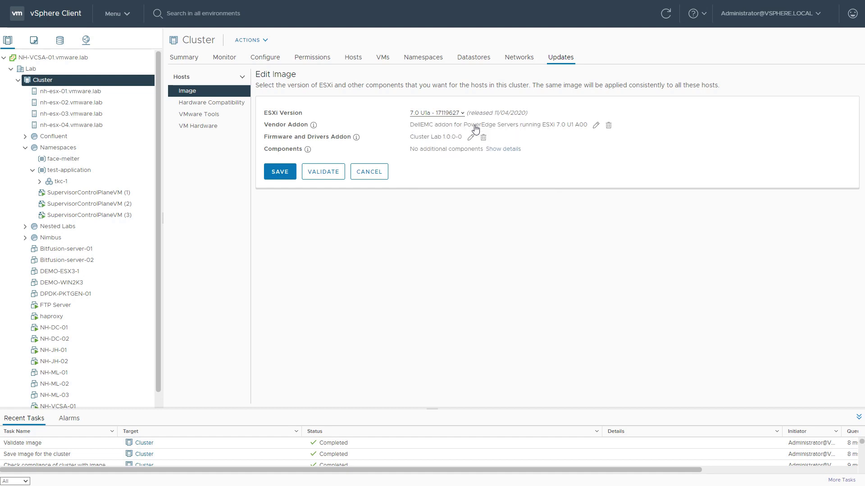
{"action": "left_click", "coordinate": [322, 171]}
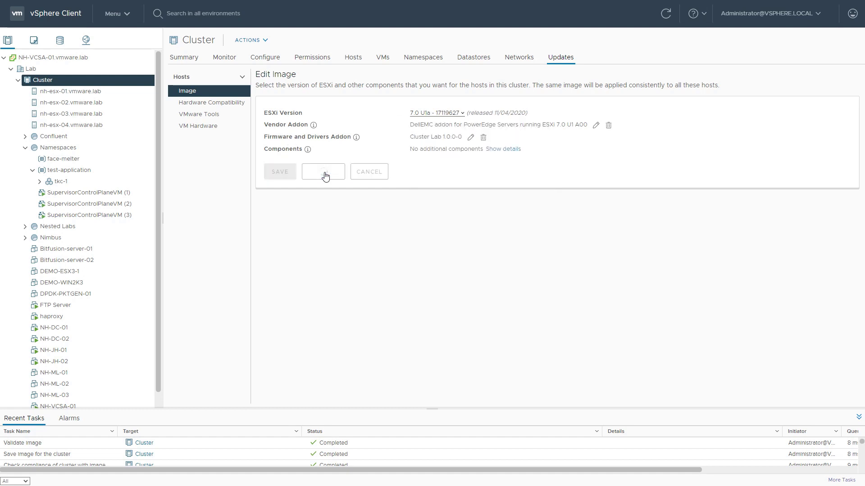
{"action": "left_click", "coordinate": [322, 171]}
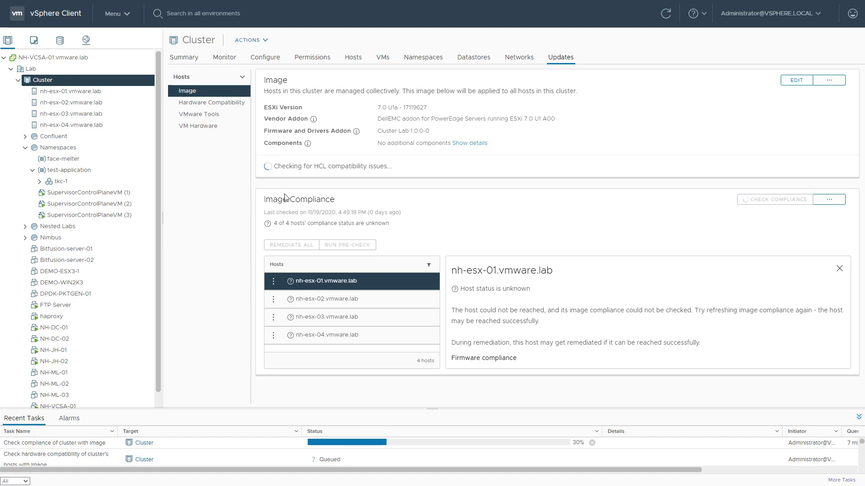
{"action": "mouse_move", "coordinate": [349, 202]}
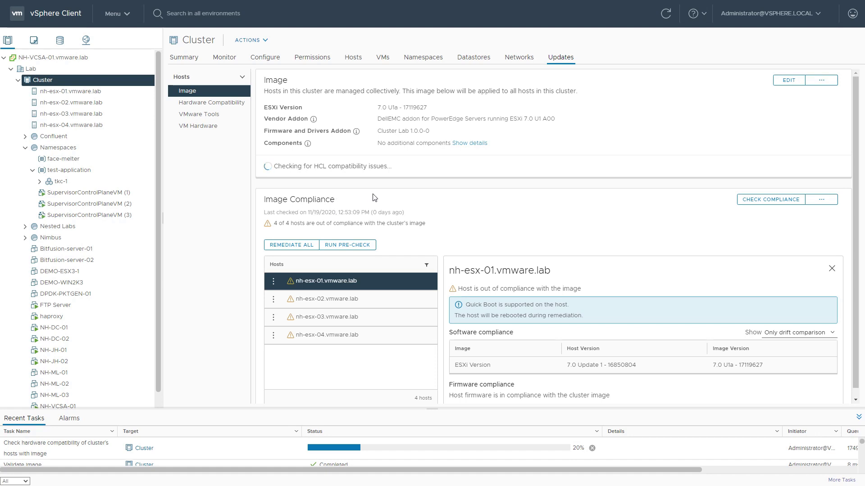
{"action": "mouse_move", "coordinate": [473, 302]}
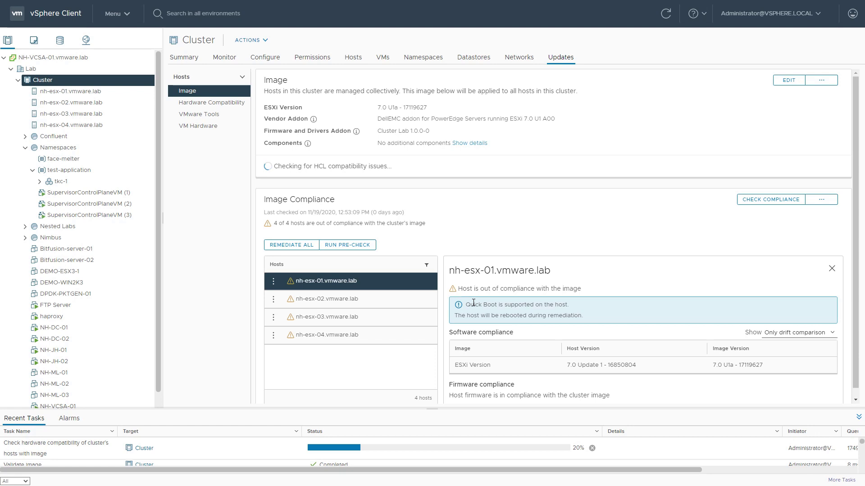
{"action": "mouse_move", "coordinate": [468, 304]}
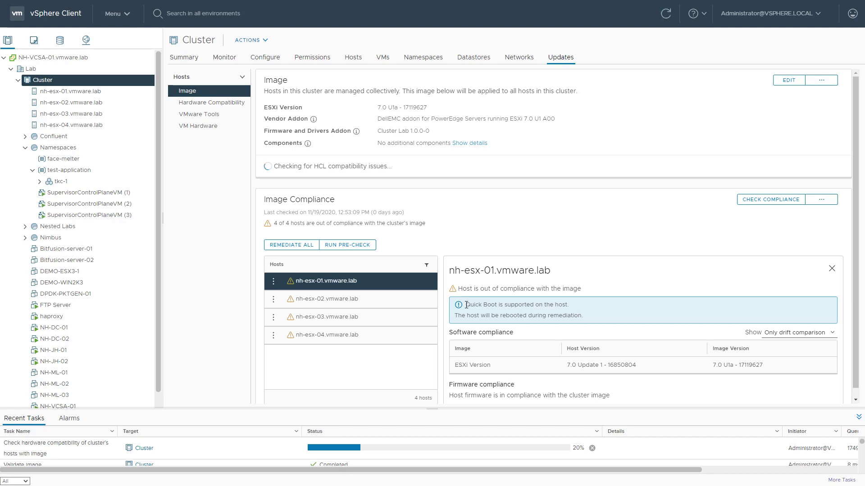
{"action": "mouse_move", "coordinate": [496, 305]}
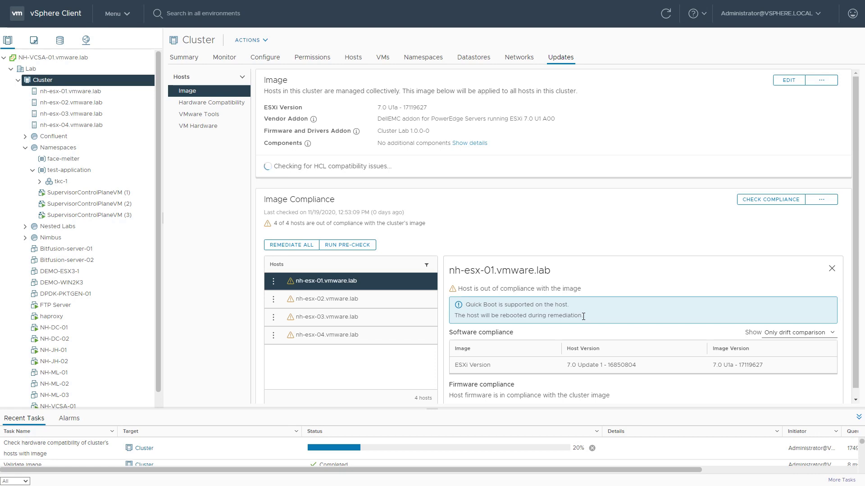
{"action": "mouse_move", "coordinate": [823, 336]}
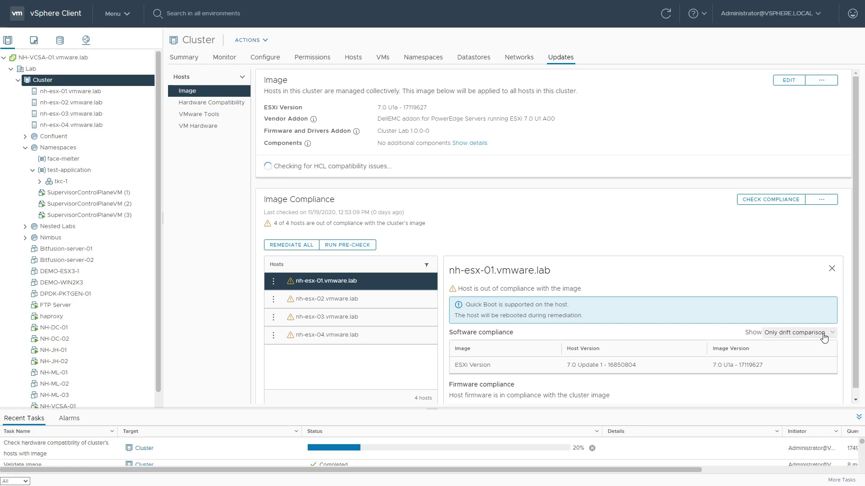
{"action": "mouse_move", "coordinate": [575, 351]}
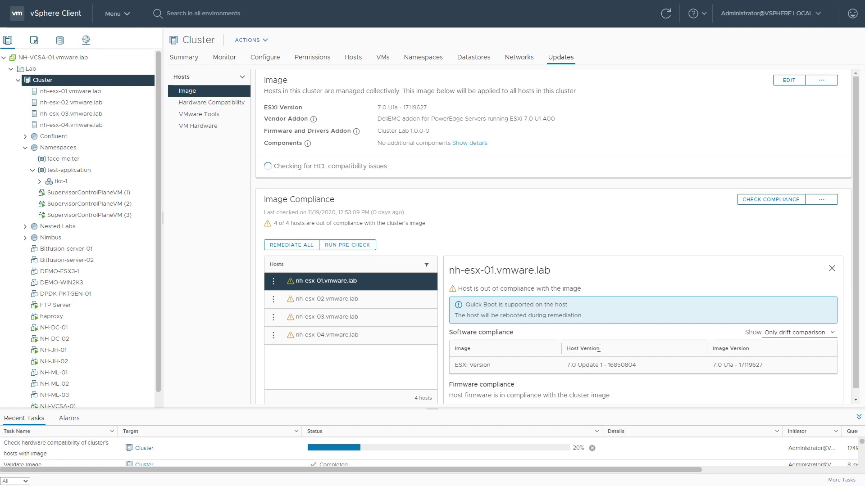
{"action": "mouse_move", "coordinate": [738, 350]}
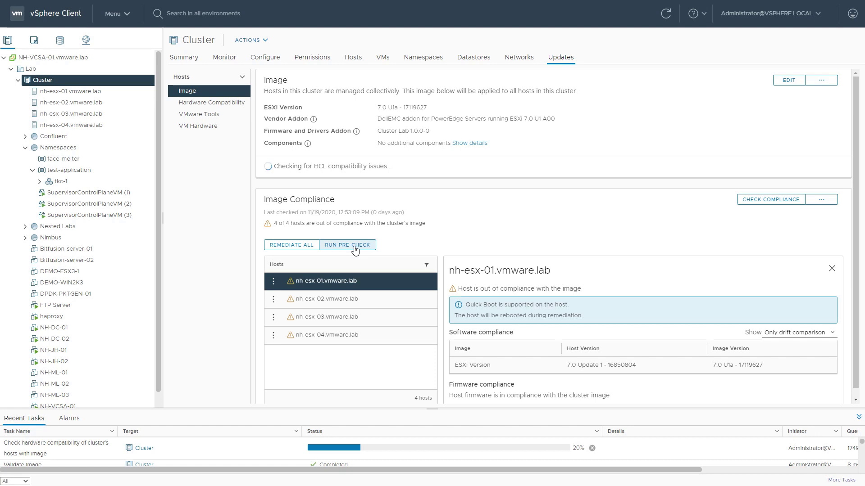
Run the remediation pre-check on all four hosts, finishing with no issues found
{"action": "left_click", "coordinate": [345, 245]}
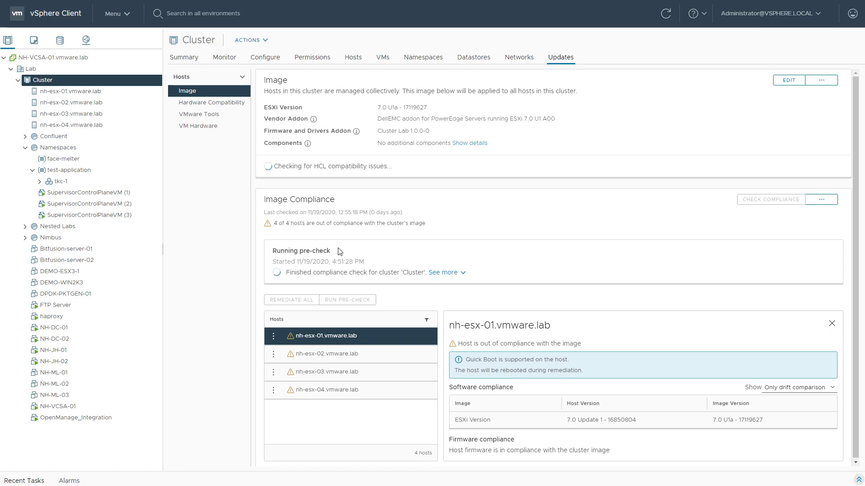
{"action": "left_click", "coordinate": [443, 272]}
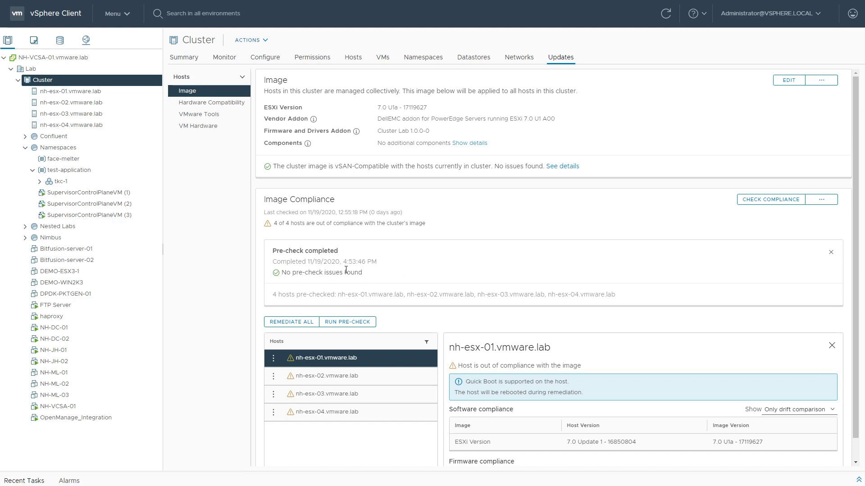
{"action": "mouse_move", "coordinate": [367, 275]}
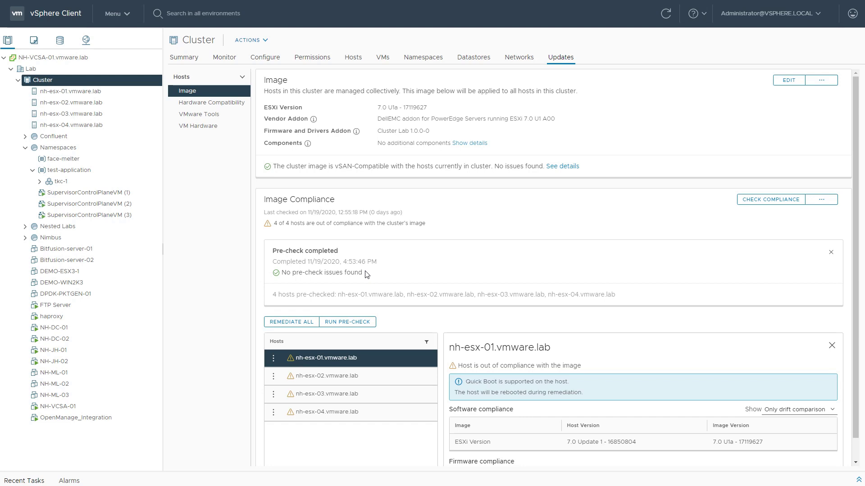
{"action": "mouse_move", "coordinate": [290, 321]}
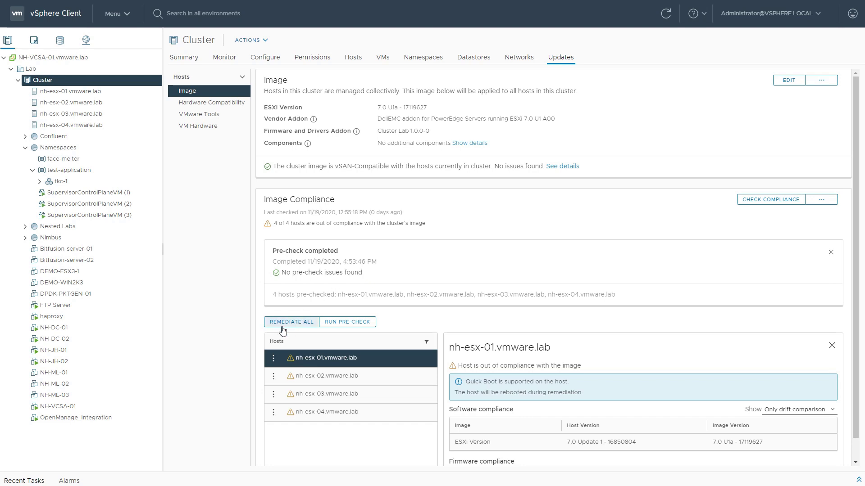
{"action": "mouse_move", "coordinate": [292, 326]}
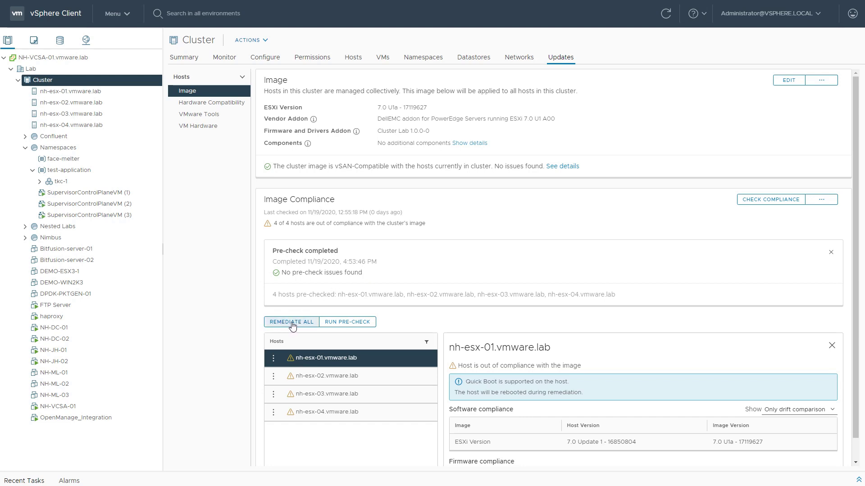
Review the remediation impact and settings, then start remediating all four hosts
{"action": "left_click", "coordinate": [291, 322]}
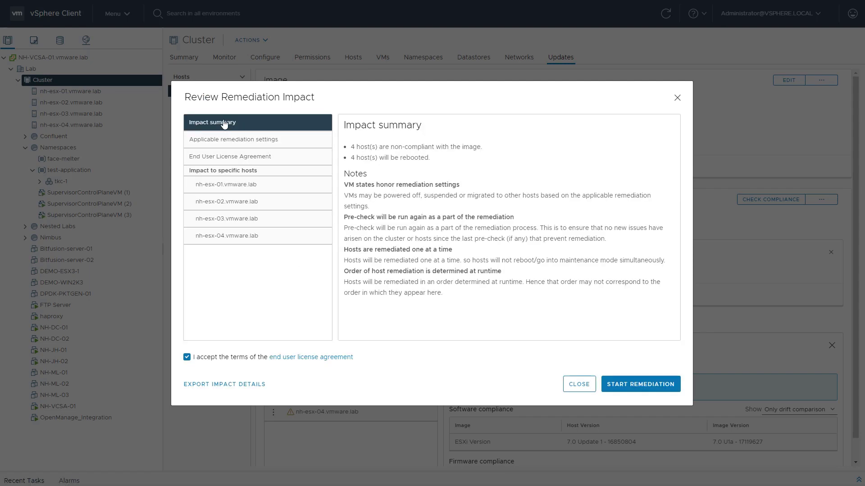
{"action": "mouse_move", "coordinate": [289, 113]}
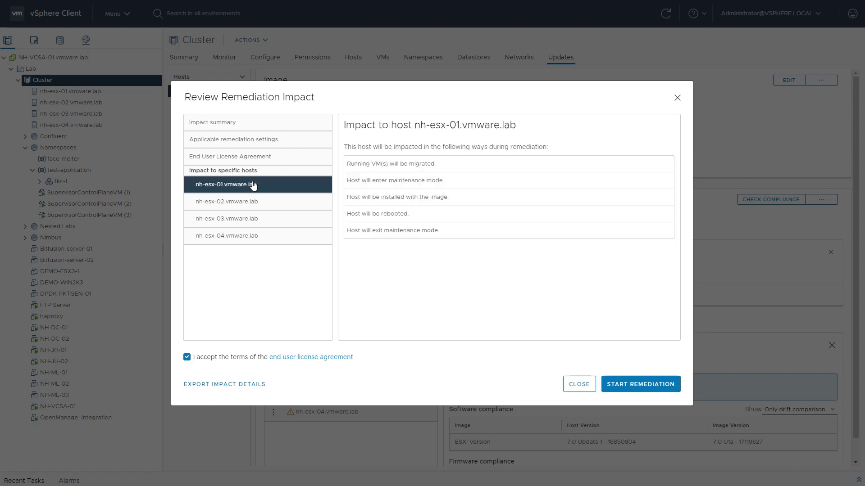
{"action": "mouse_move", "coordinate": [350, 125]}
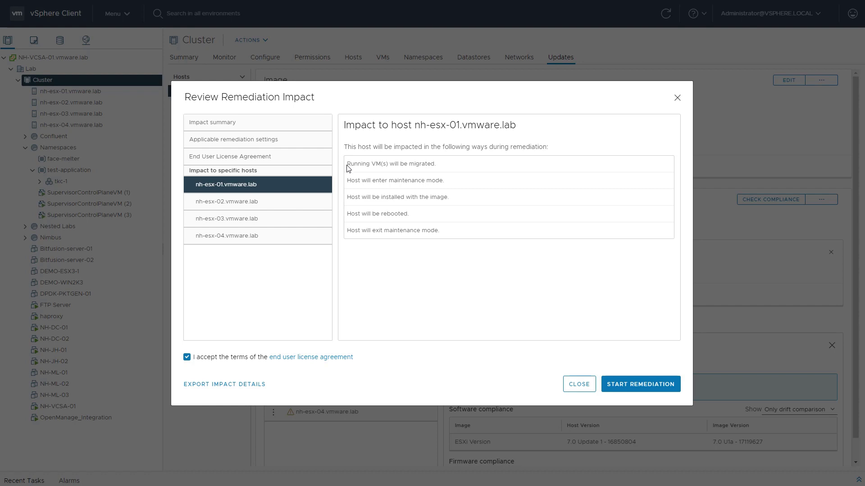
{"action": "mouse_move", "coordinate": [454, 180]}
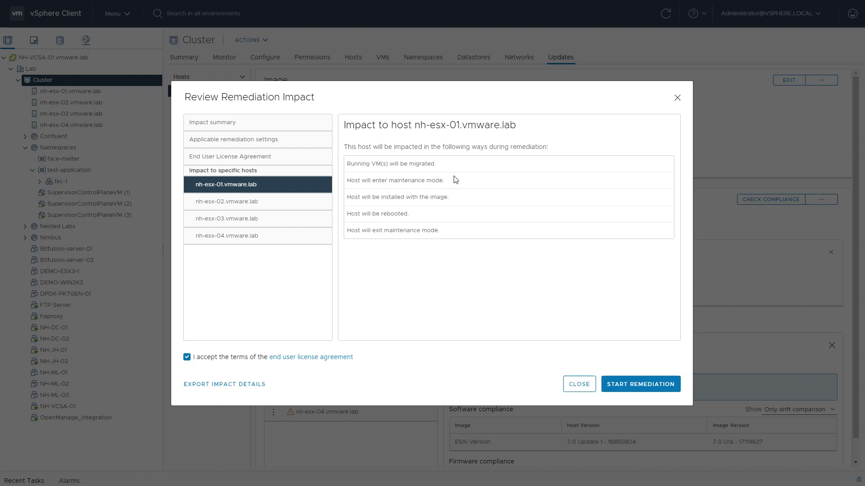
{"action": "mouse_move", "coordinate": [358, 199]}
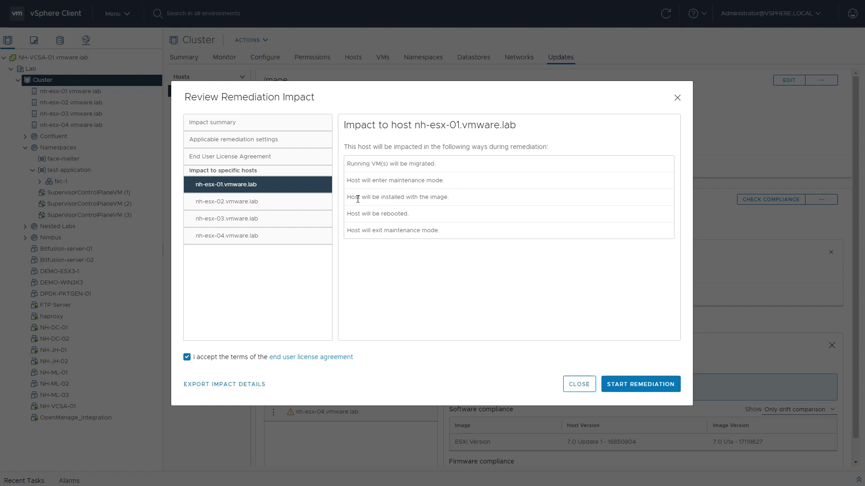
{"action": "mouse_move", "coordinate": [411, 218]}
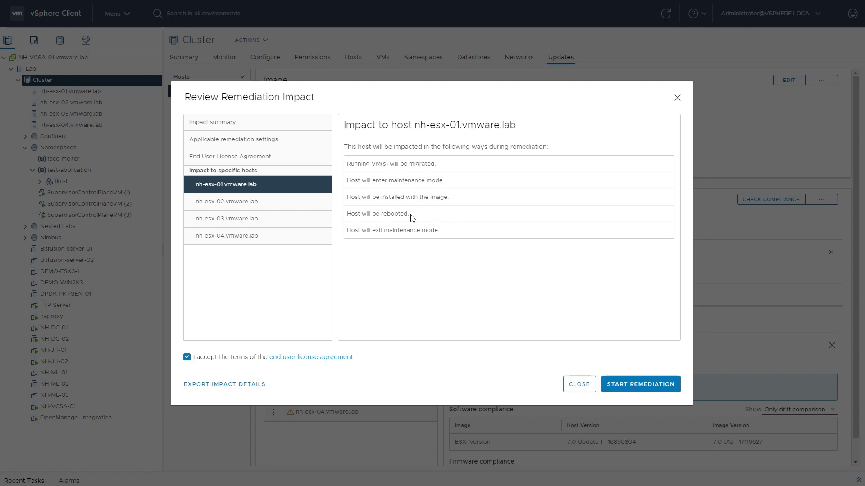
{"action": "mouse_move", "coordinate": [367, 216]}
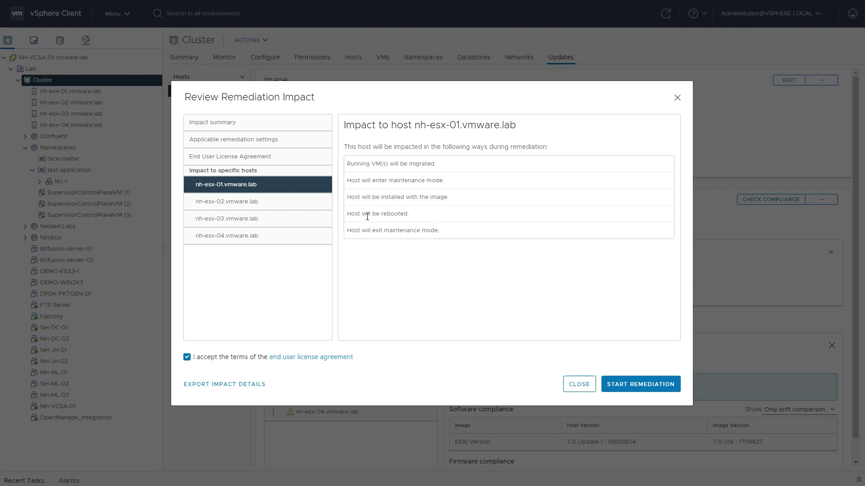
{"action": "mouse_move", "coordinate": [436, 231]}
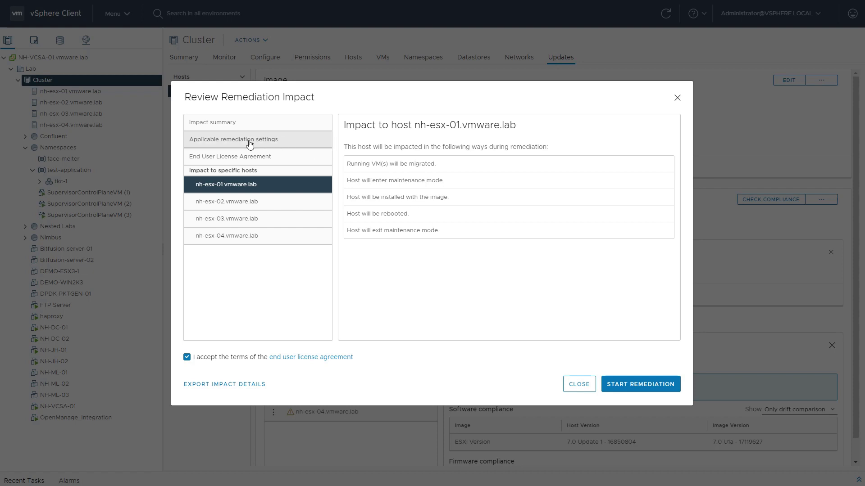
{"action": "left_click", "coordinate": [234, 139]}
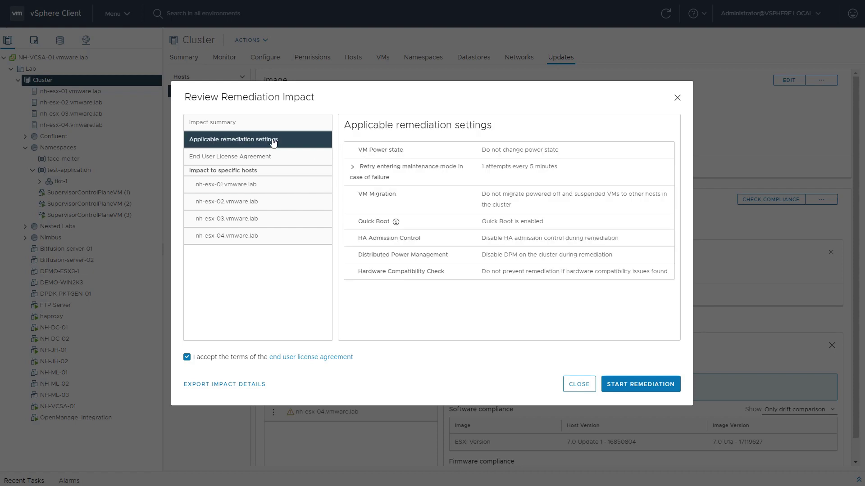
{"action": "mouse_move", "coordinate": [358, 228]}
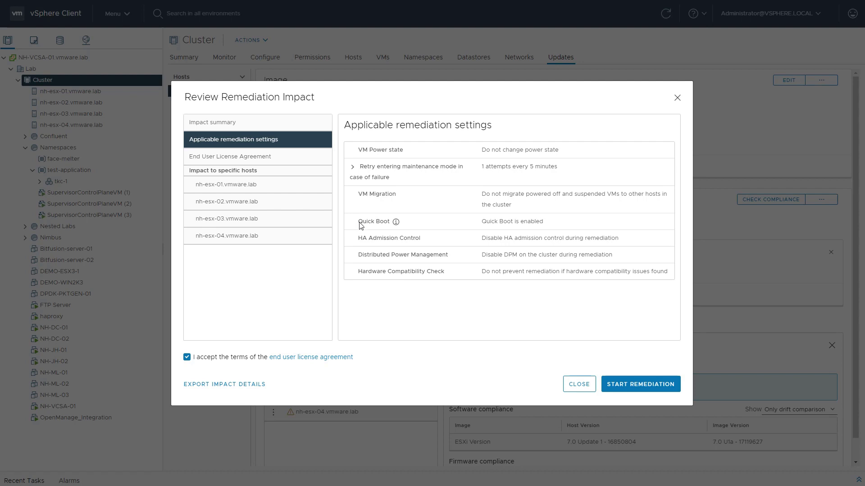
{"action": "mouse_move", "coordinate": [499, 218]}
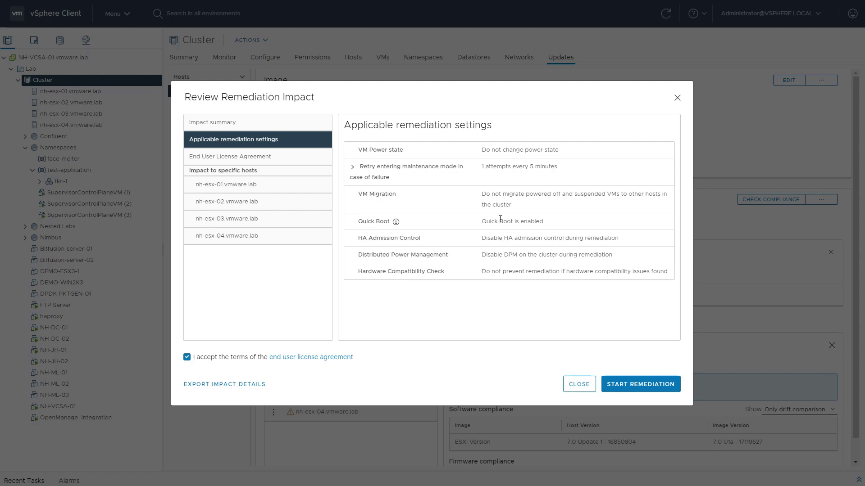
{"action": "mouse_move", "coordinate": [547, 226]}
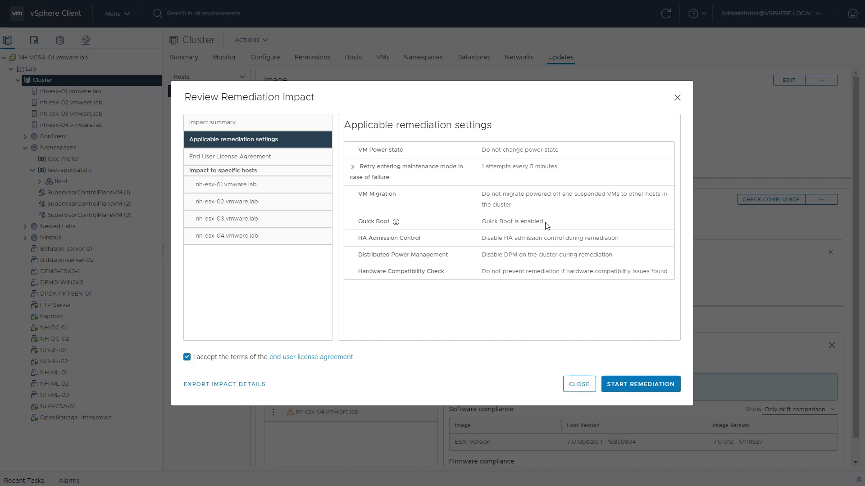
{"action": "mouse_move", "coordinate": [424, 360]}
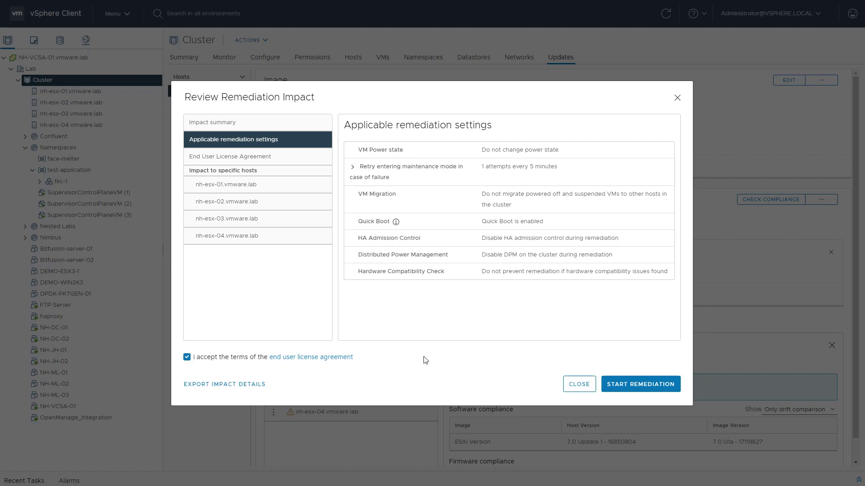
{"action": "left_click", "coordinate": [579, 384]}
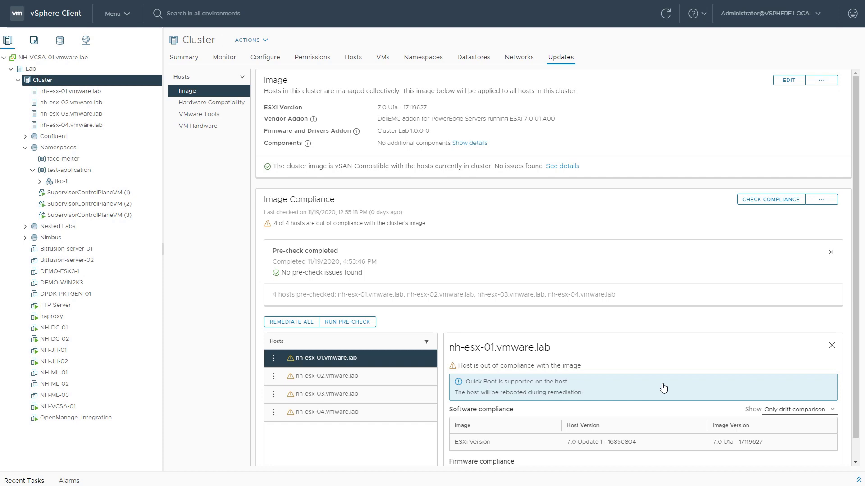
Wait until remediation completes successfully and all four hosts report compliant
{"action": "left_click", "coordinate": [291, 322]}
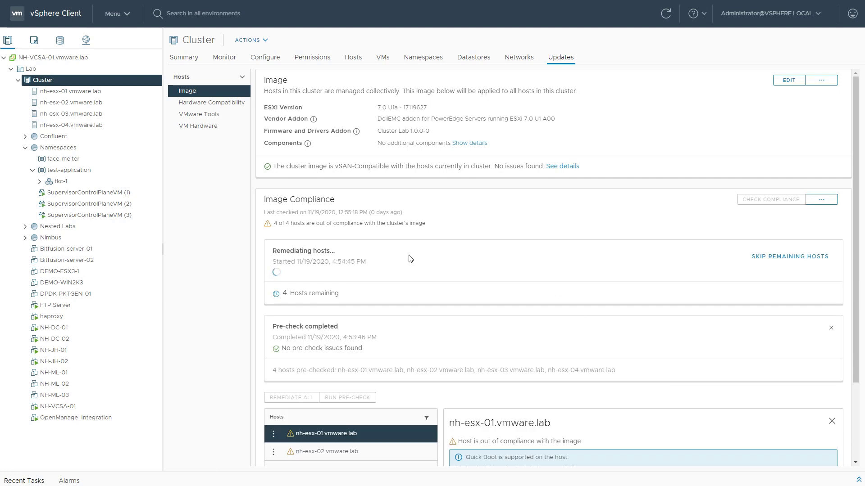
{"action": "mouse_move", "coordinate": [340, 250]}
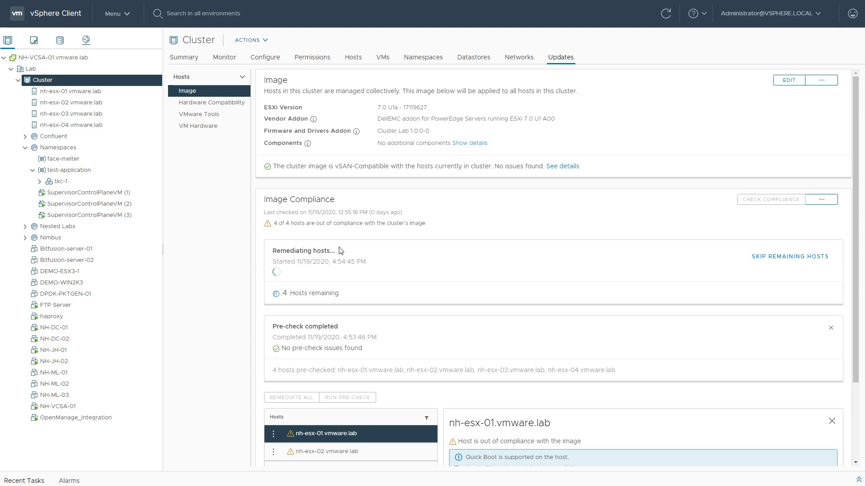
{"action": "mouse_move", "coordinate": [288, 269]}
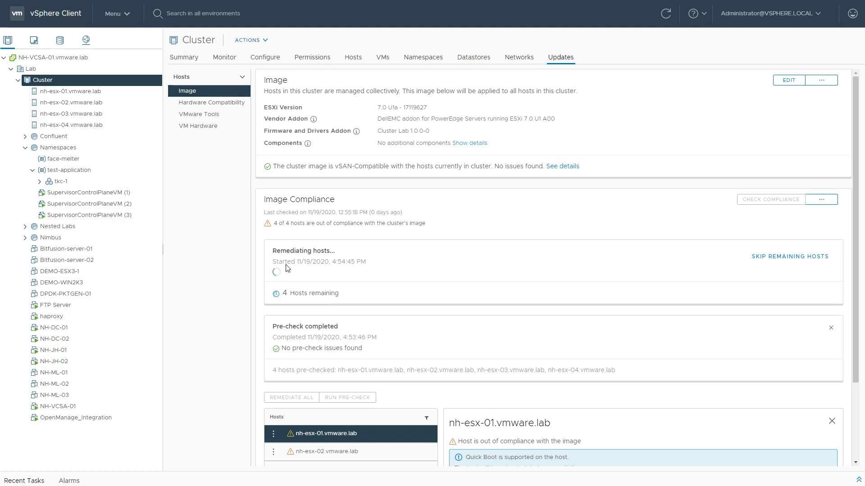
{"action": "left_click", "coordinate": [298, 272]}
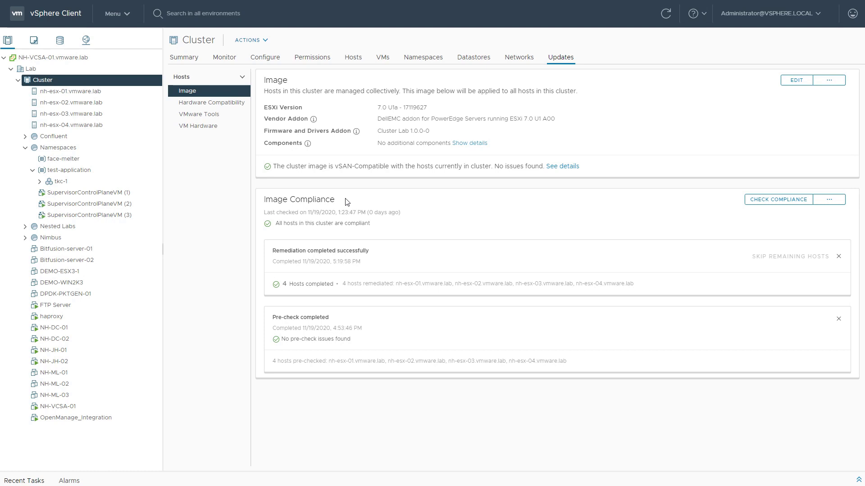
{"action": "mouse_move", "coordinate": [328, 250]}
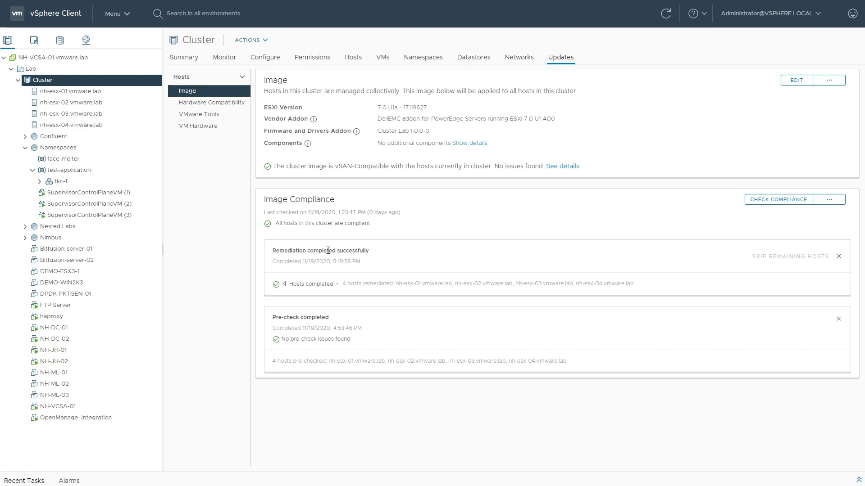
{"action": "mouse_move", "coordinate": [373, 252]}
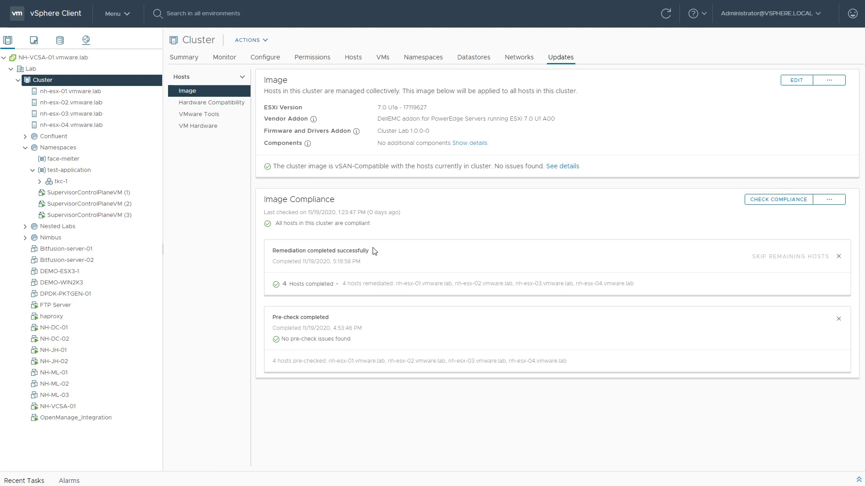
{"action": "mouse_move", "coordinate": [257, 89]}
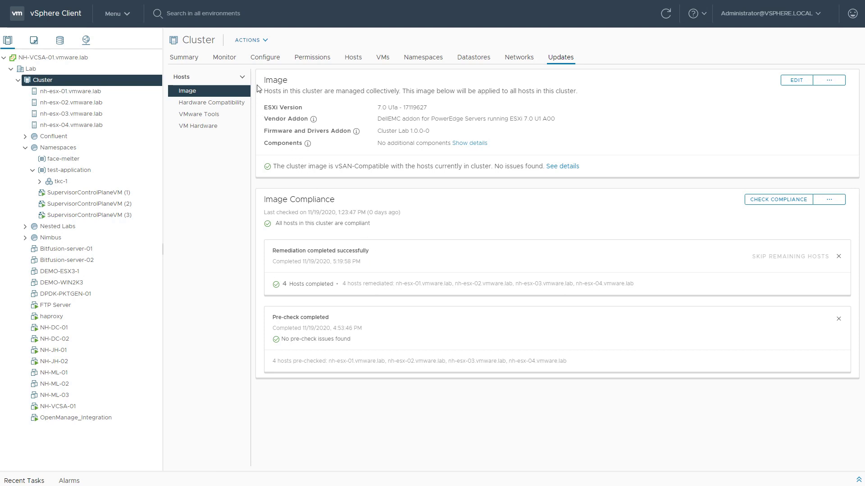
{"action": "mouse_move", "coordinate": [259, 74]}
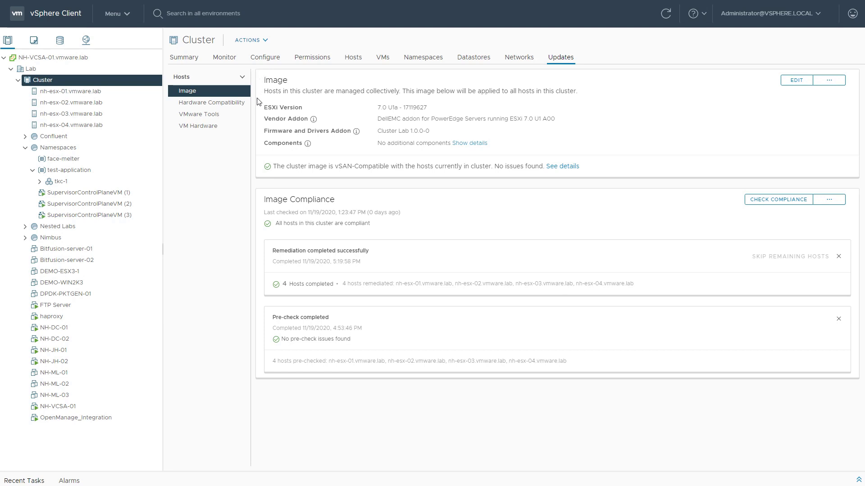
{"action": "mouse_move", "coordinate": [259, 135]}
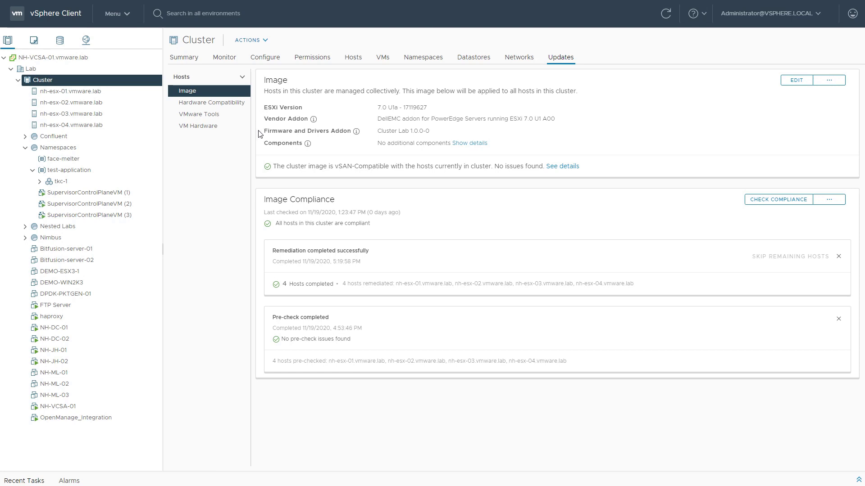